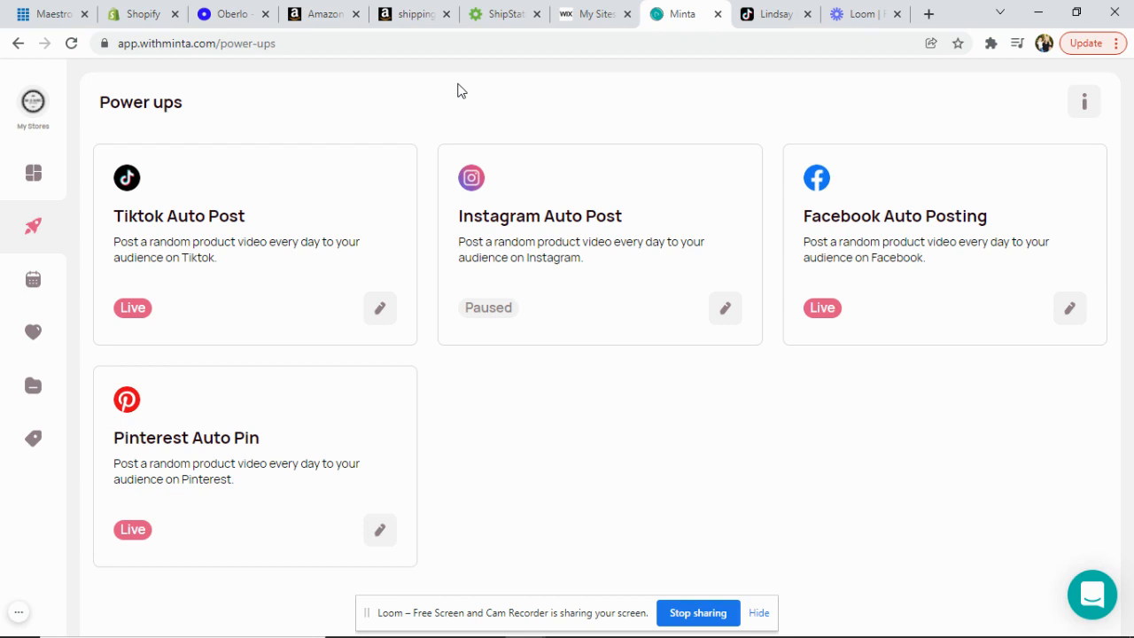
mouse_move(32, 227)
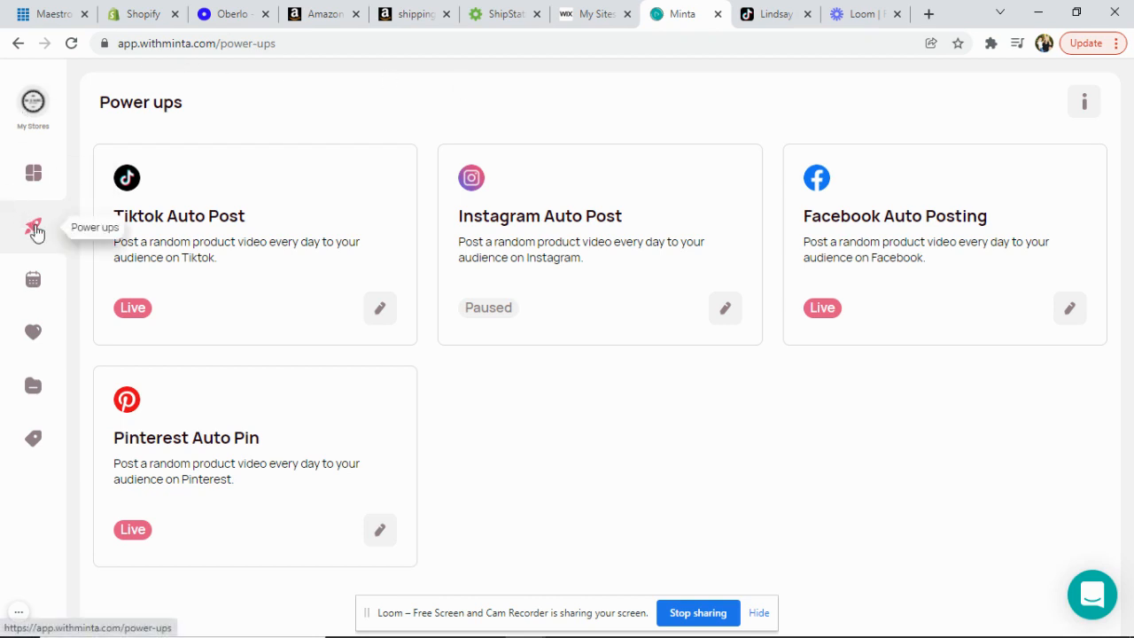
mouse_move(120, 269)
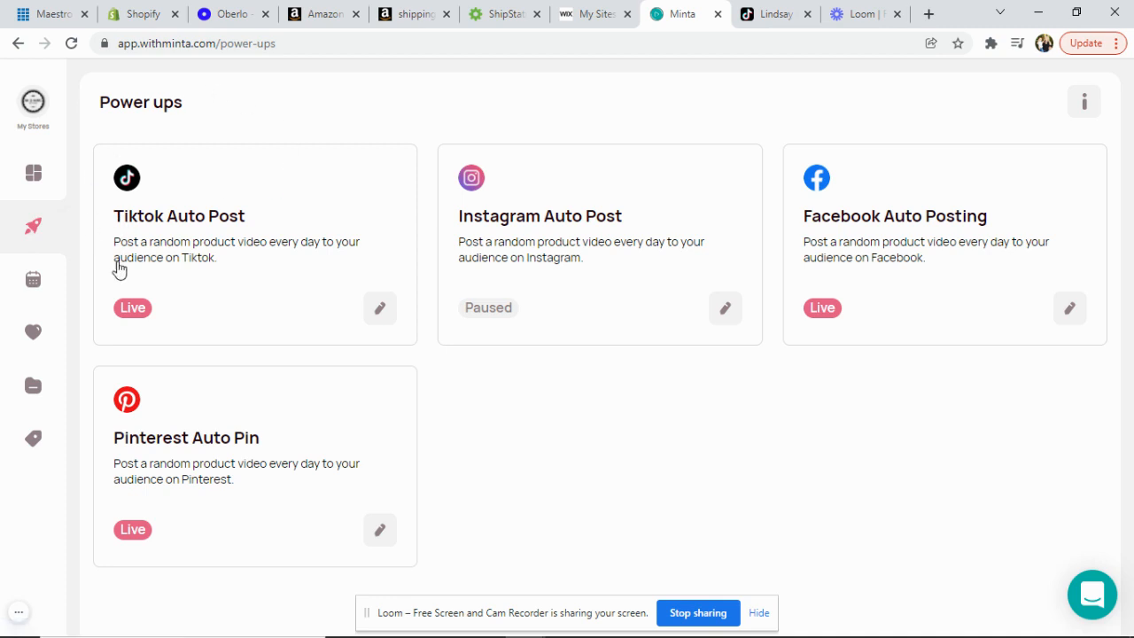
mouse_move(302, 241)
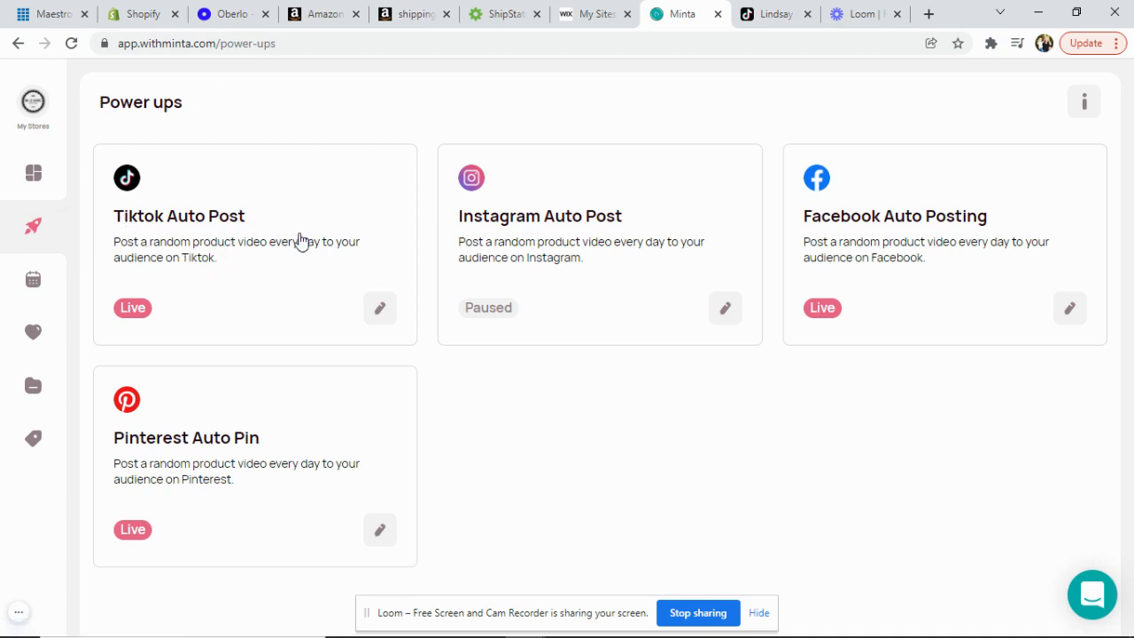
mouse_move(379, 308)
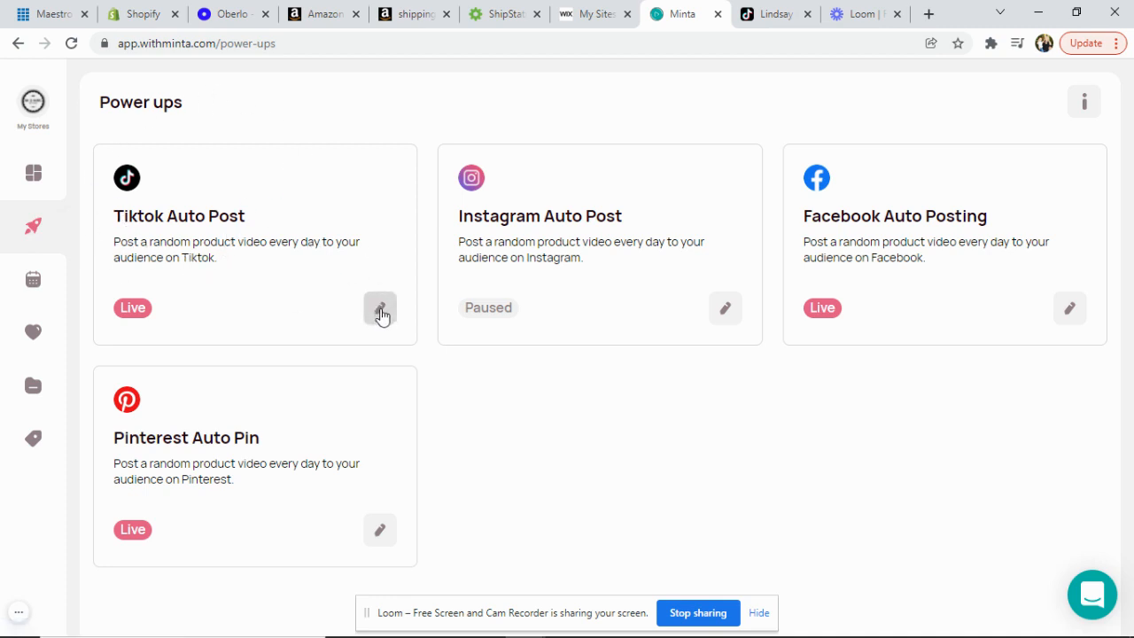
Edit the TikTok Auto Post card to reveal its account, schedule, products and template settings.
click(379, 309)
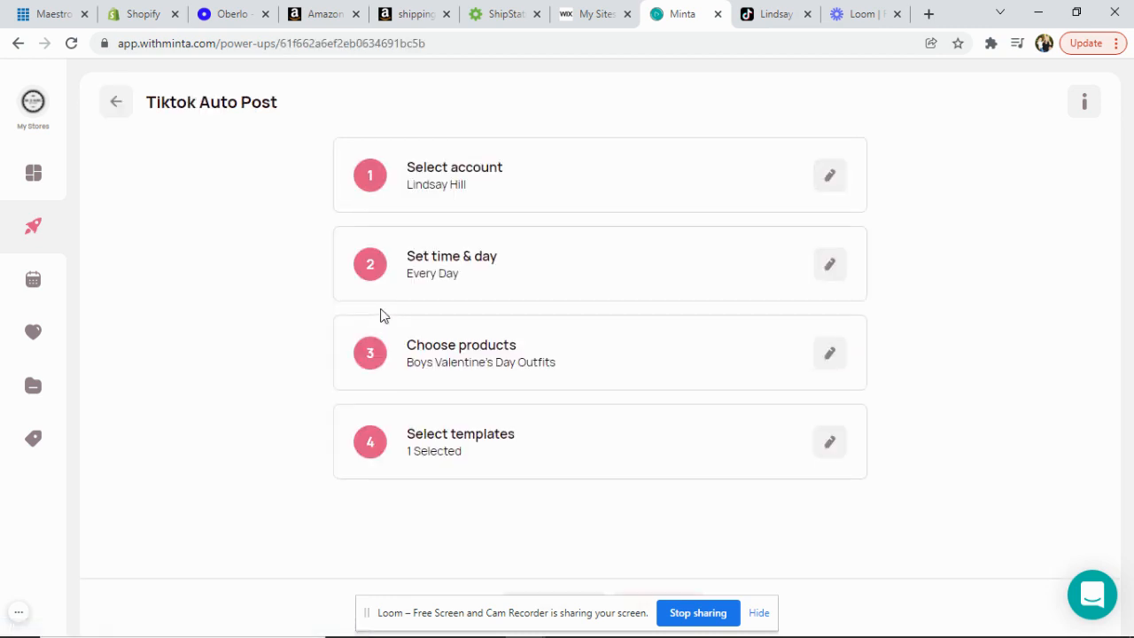
mouse_move(385, 166)
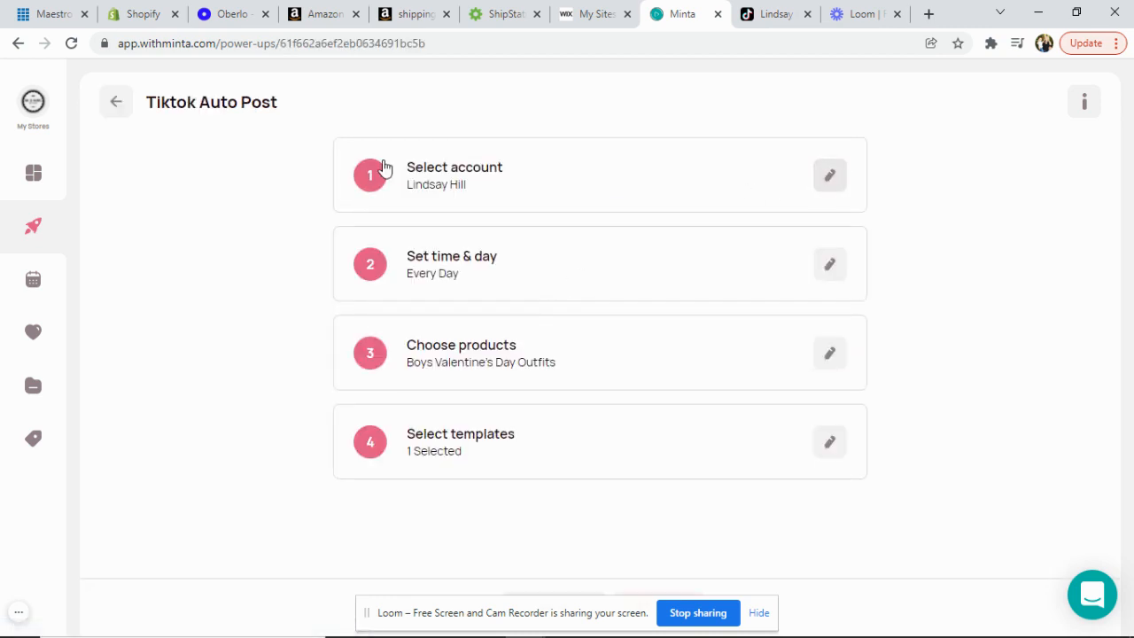
mouse_move(457, 364)
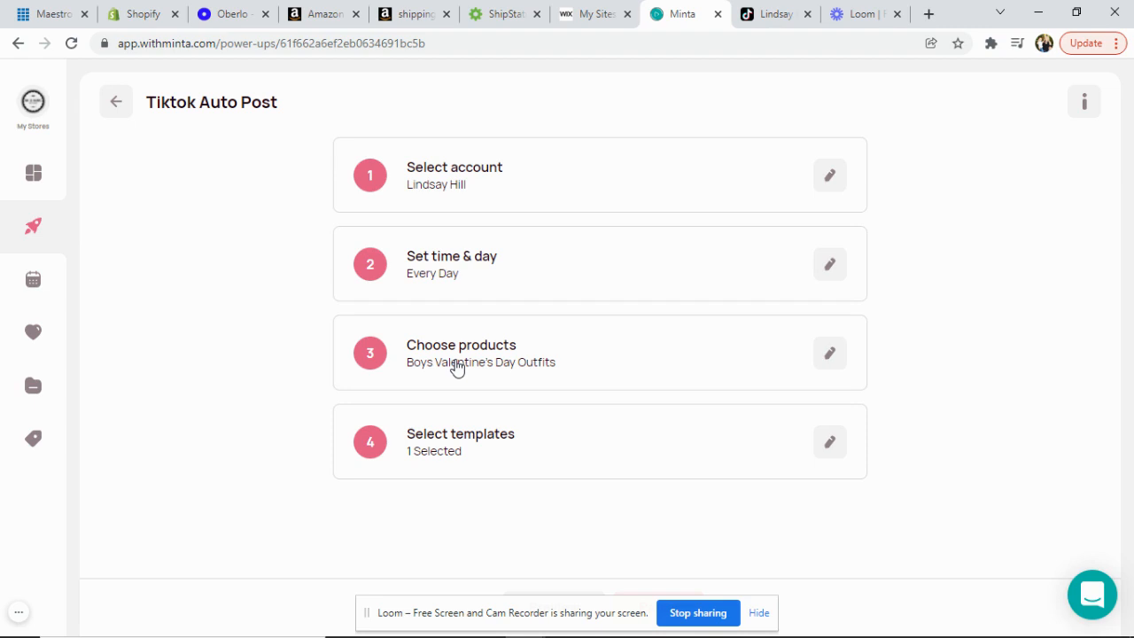
mouse_move(425, 106)
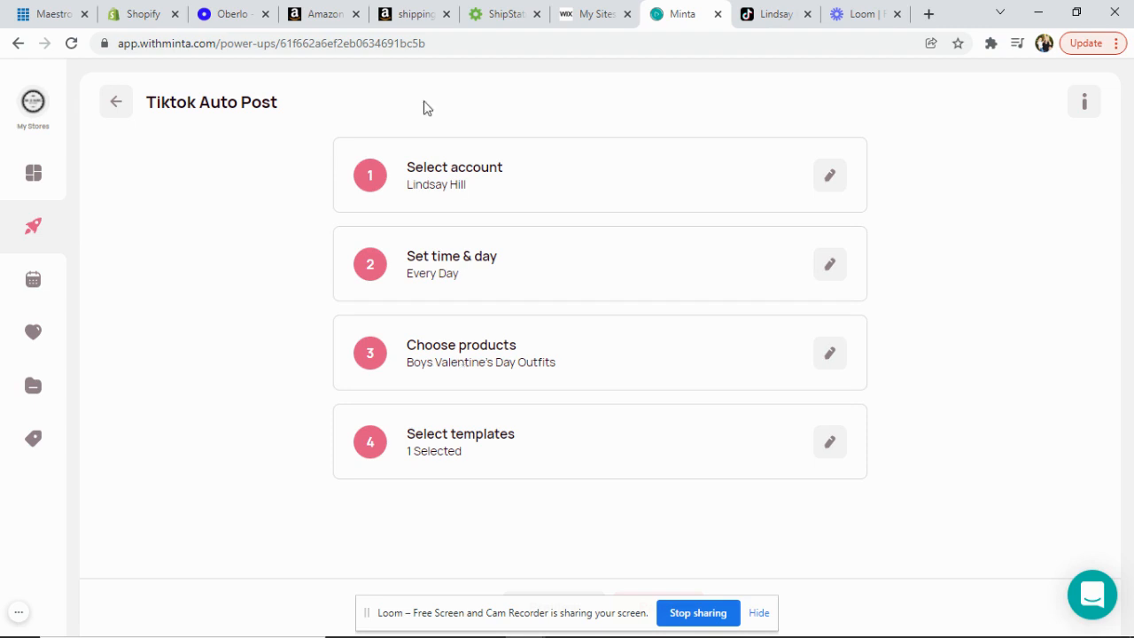
mouse_move(828, 176)
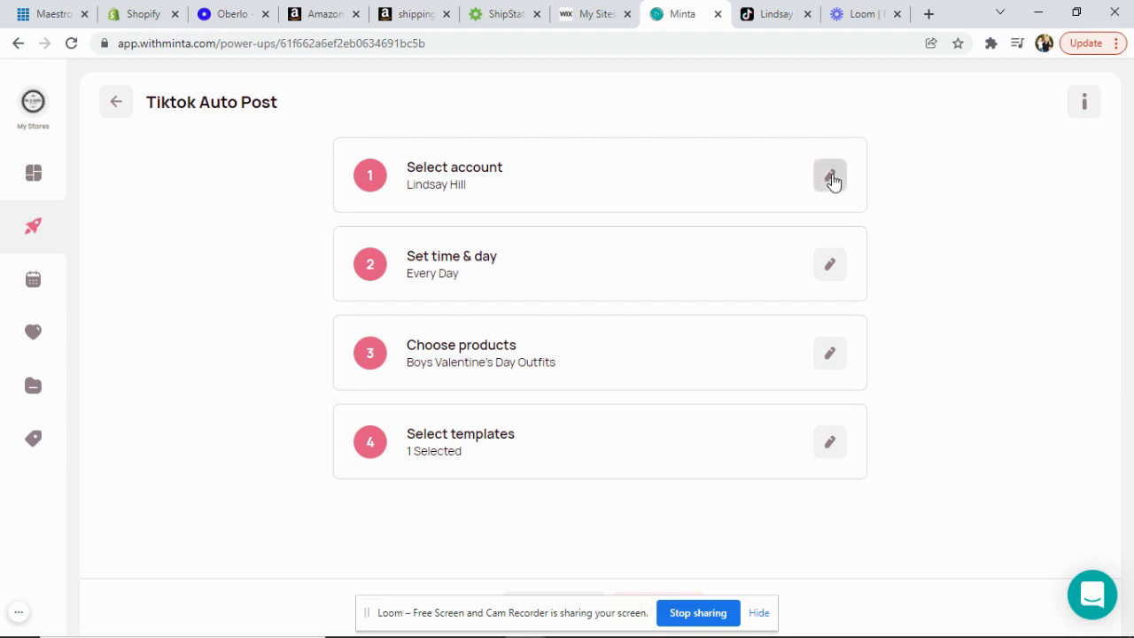
Review the available TikTok accounts for the auto-post and keep Lindsay Hill as the linked account.
click(829, 175)
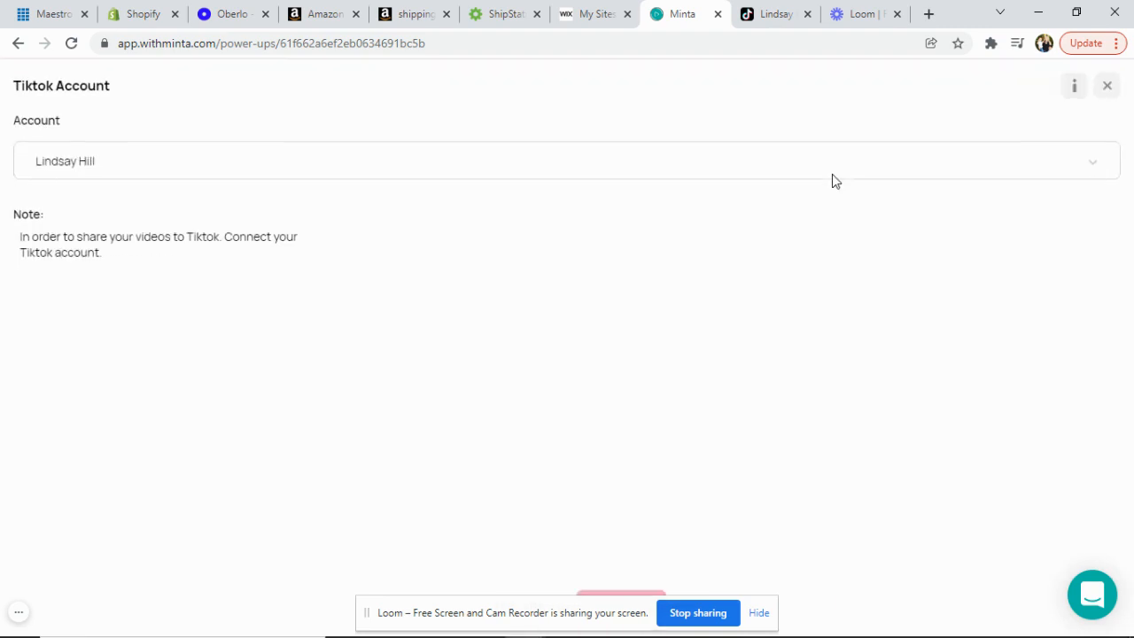
click(567, 159)
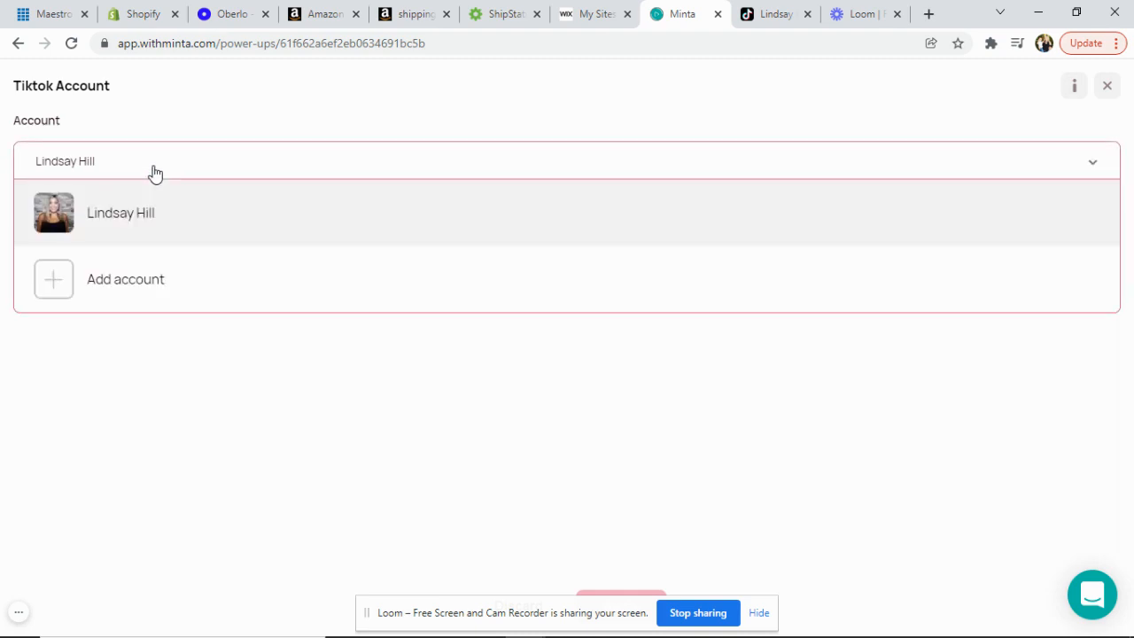
mouse_move(510, 237)
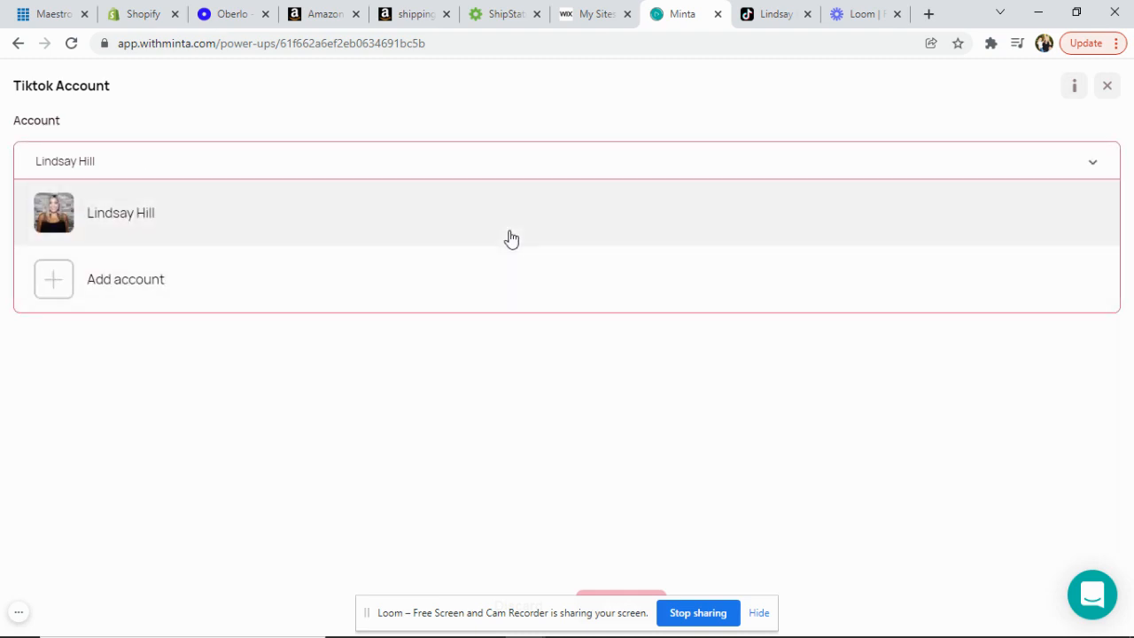
mouse_move(542, 244)
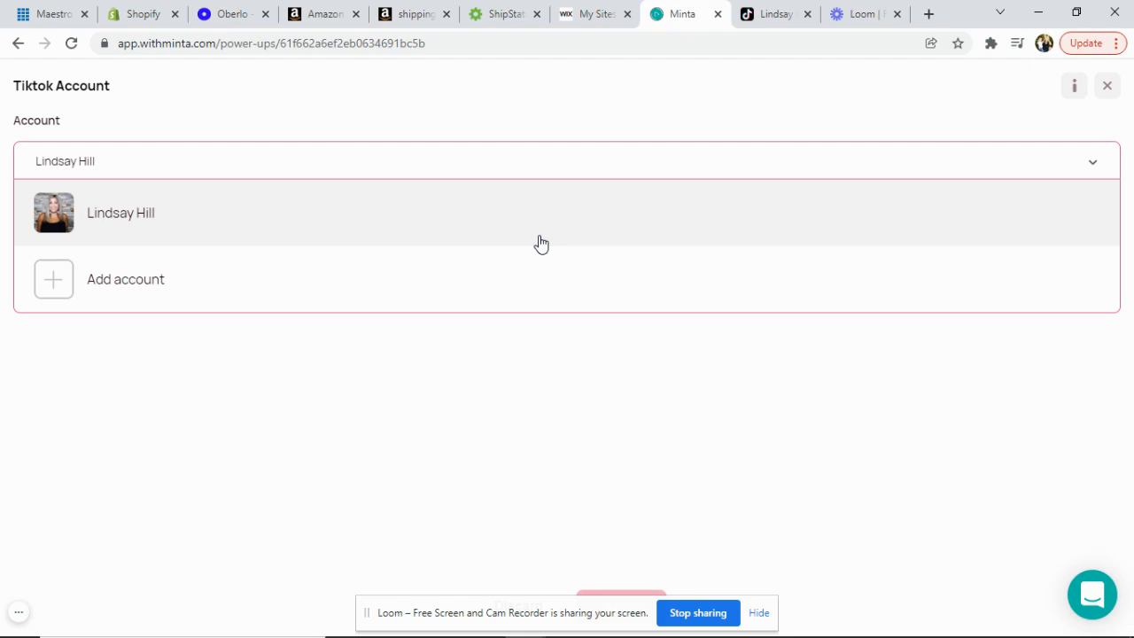
mouse_move(163, 157)
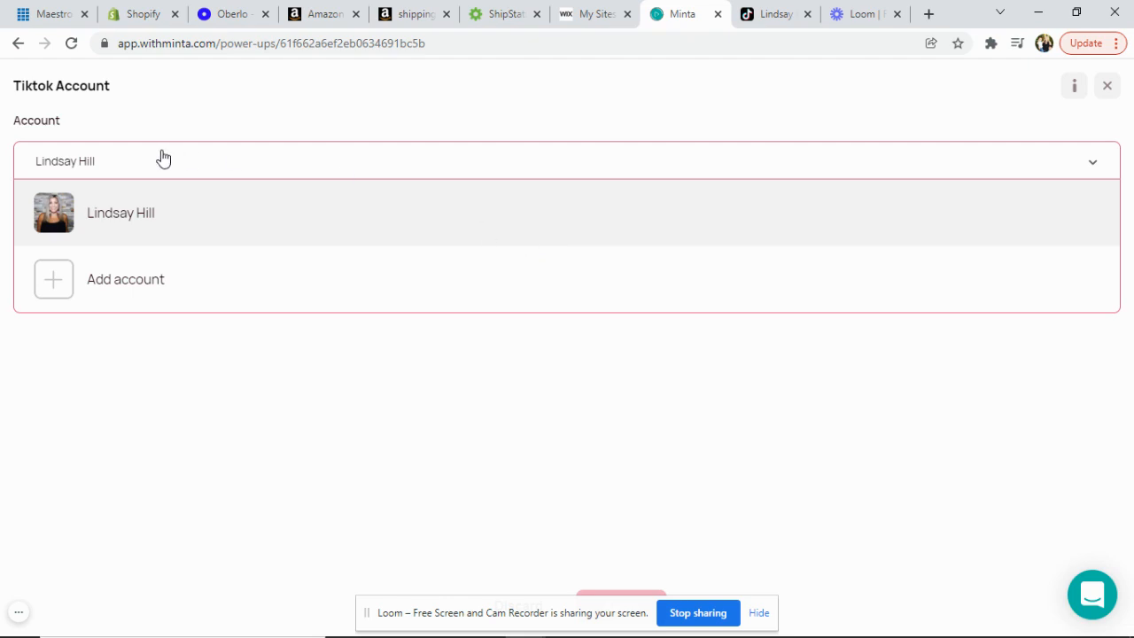
click(64, 159)
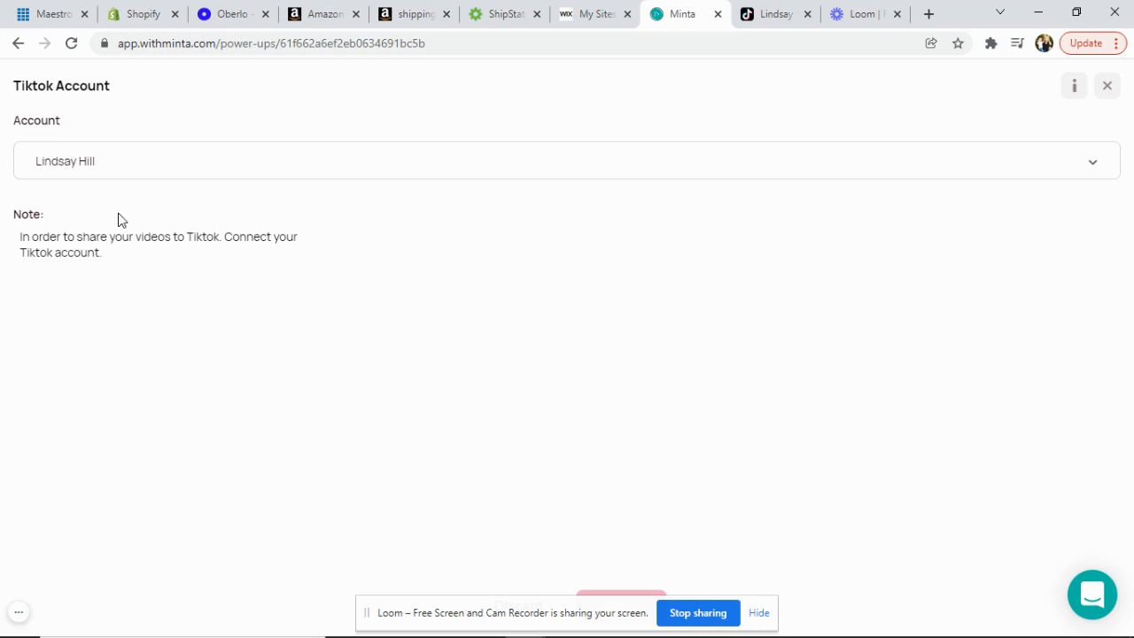
mouse_move(793, 427)
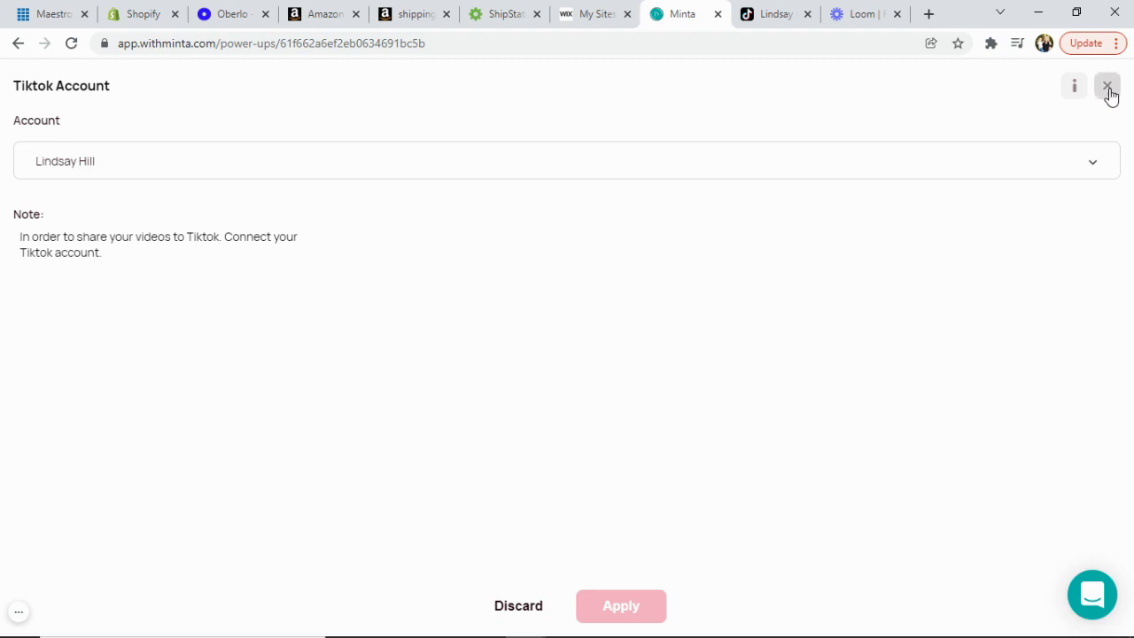
Leave the TikTok Account panel and return to the Power ups overview of live and paused auto-posts.
click(1106, 85)
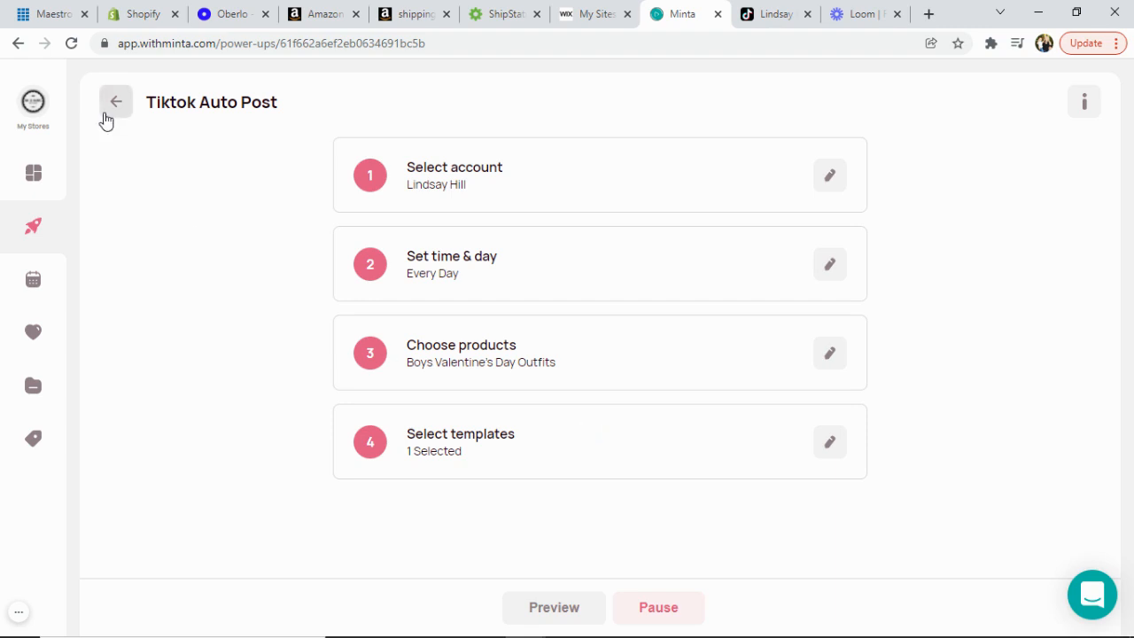
click(115, 101)
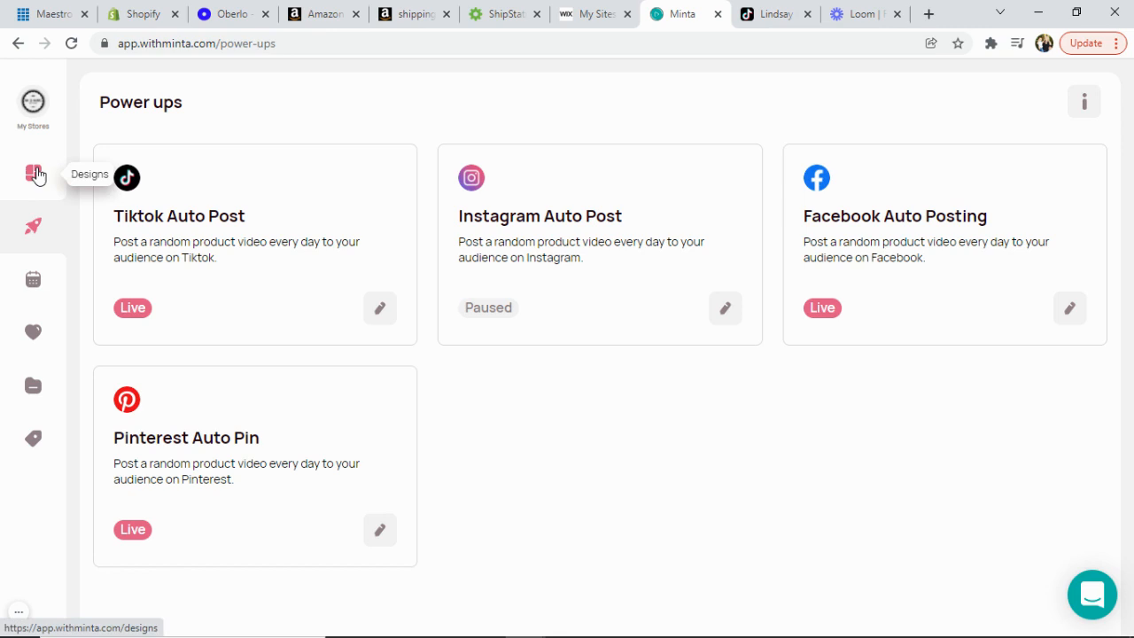
Browse the Valentine's Day designs and start sharing one design video.
click(32, 173)
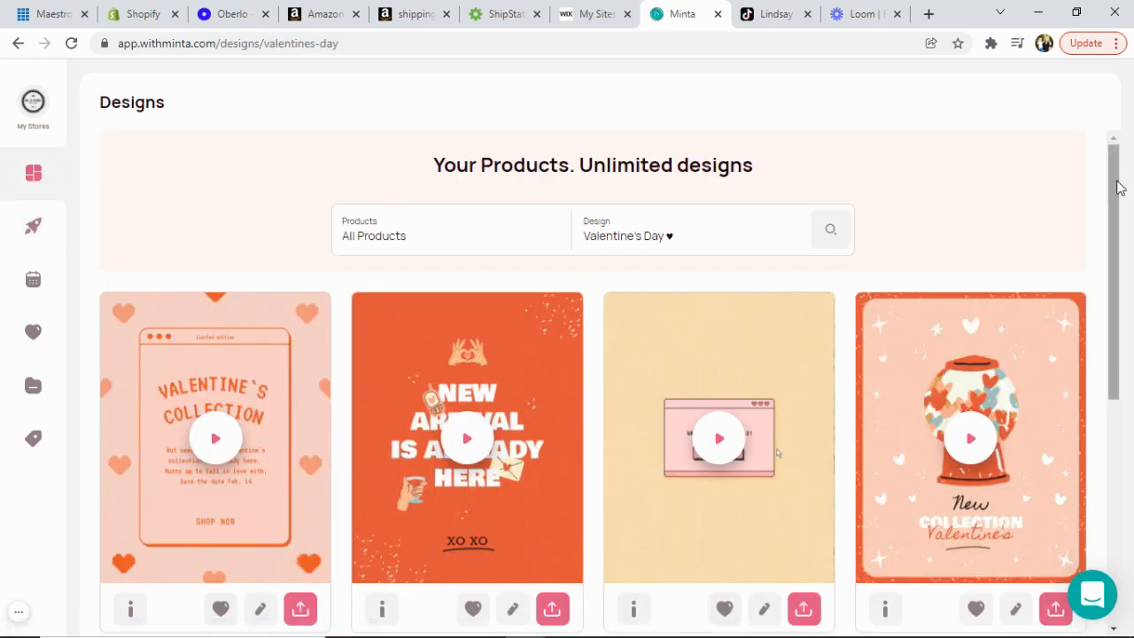
scroll(down, 3)
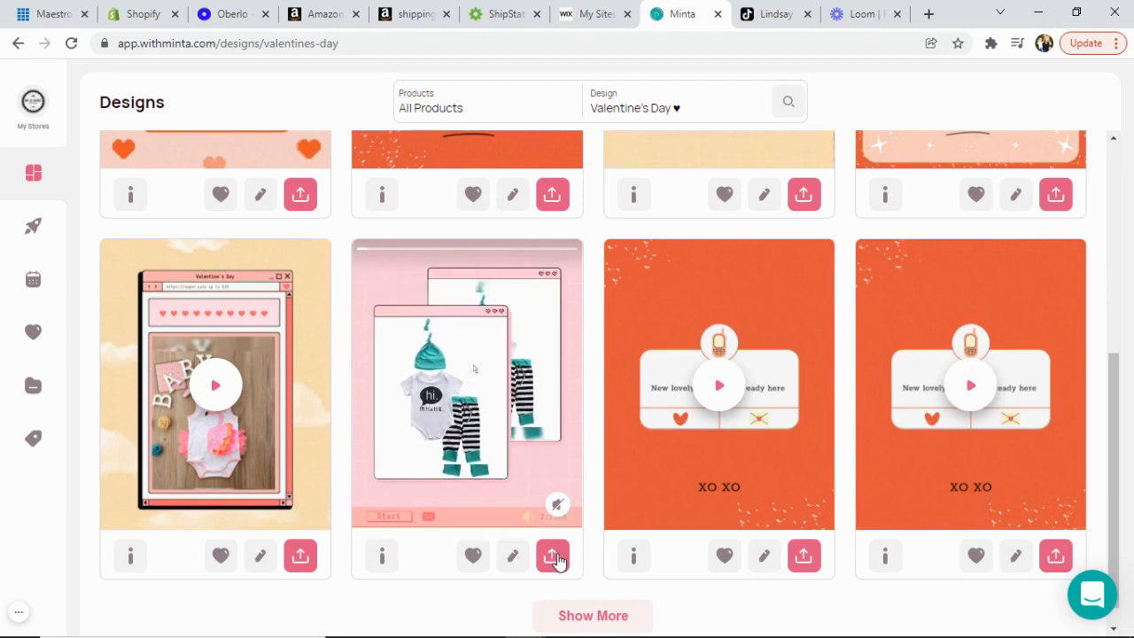
click(553, 557)
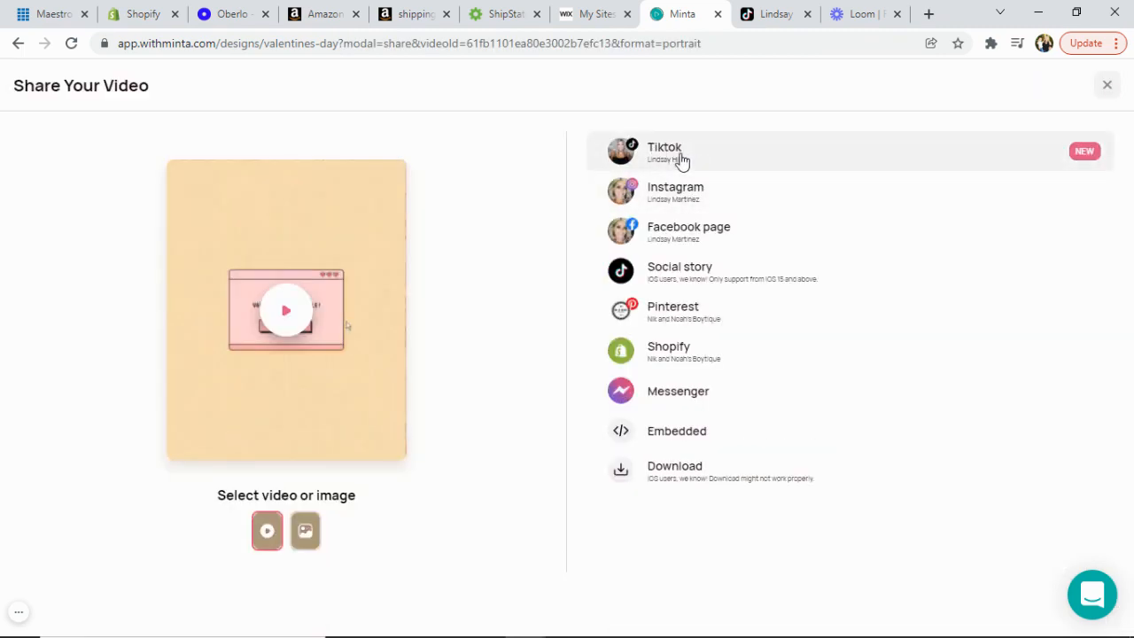
click(664, 150)
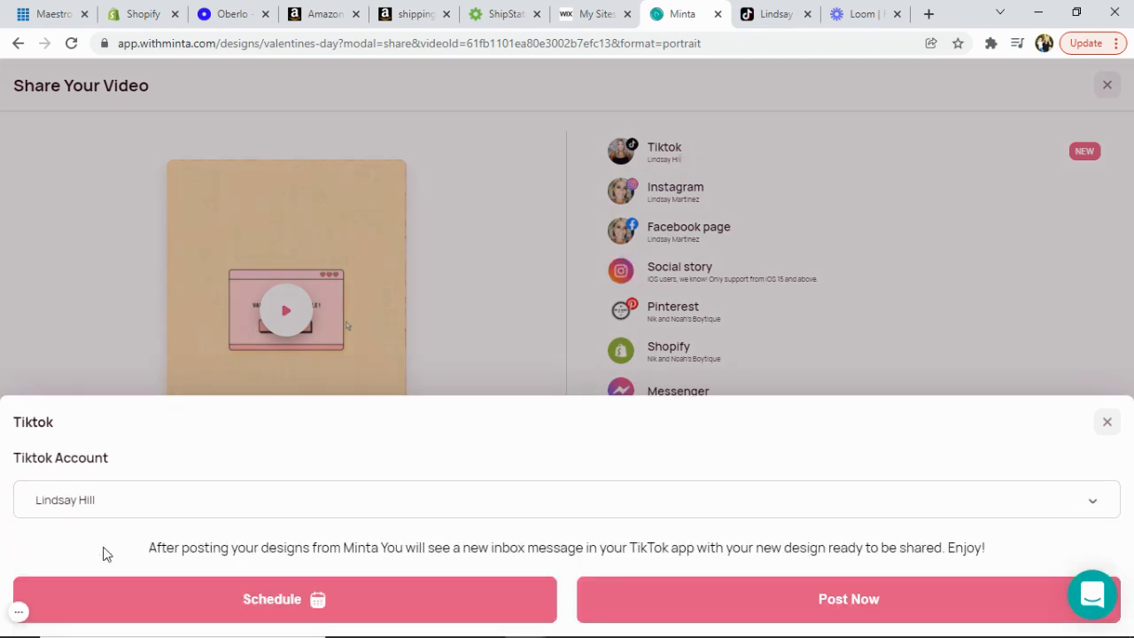
mouse_move(415, 595)
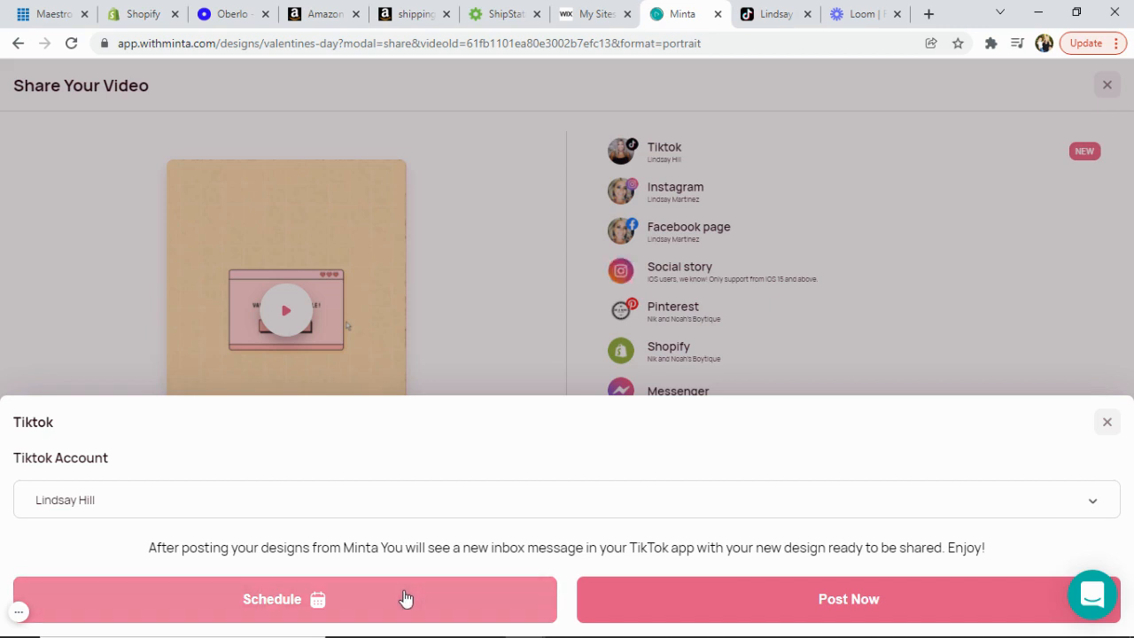
mouse_move(841, 583)
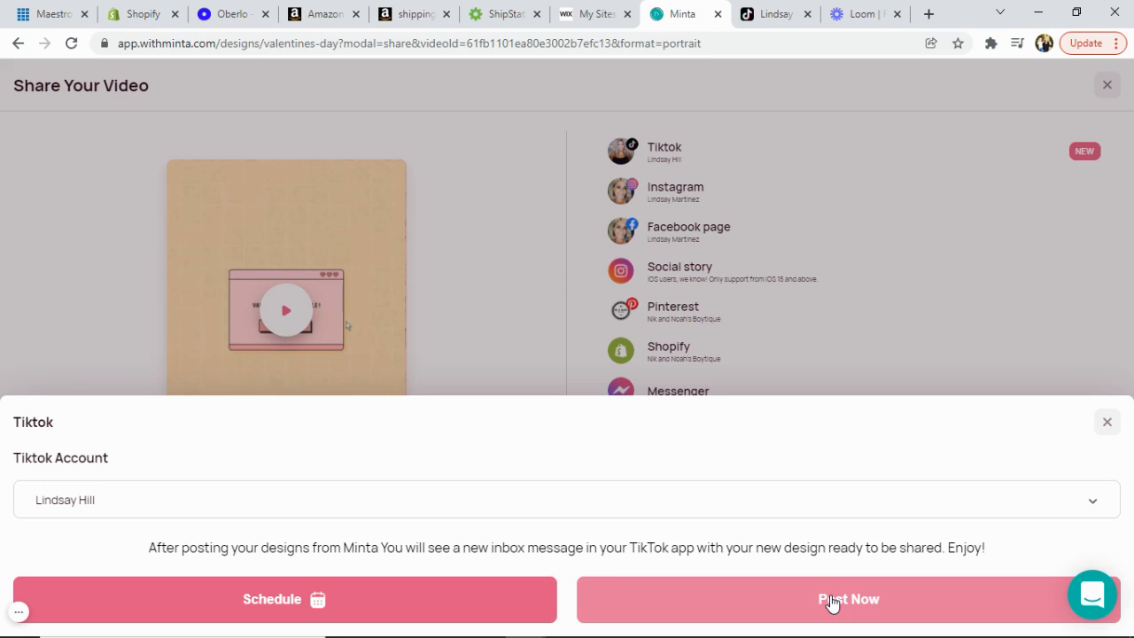
click(847, 599)
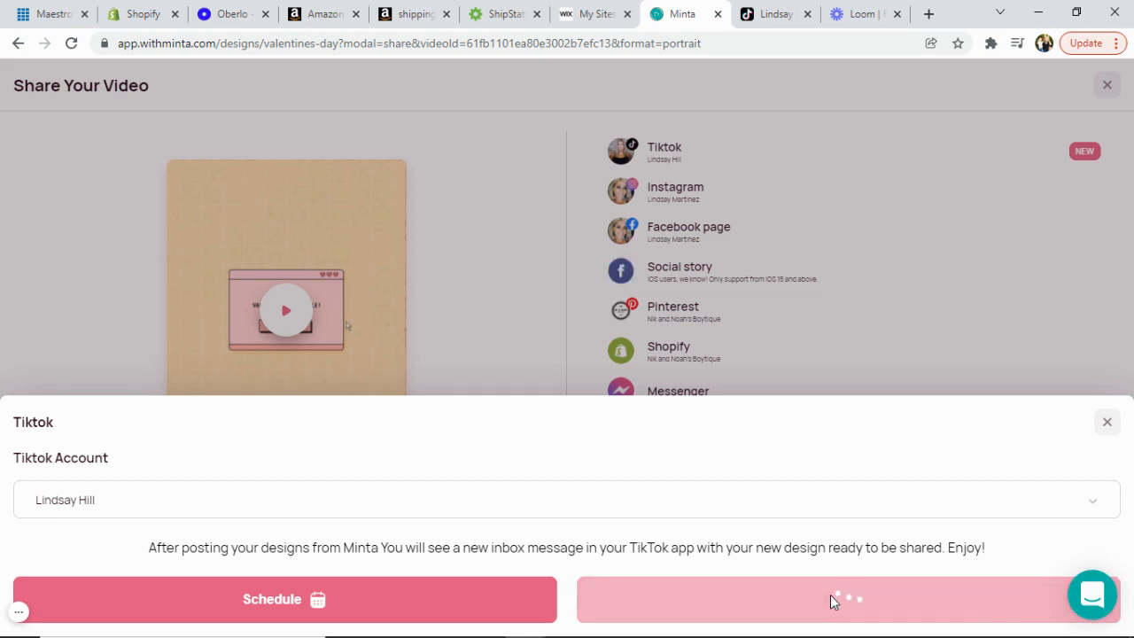
click(848, 599)
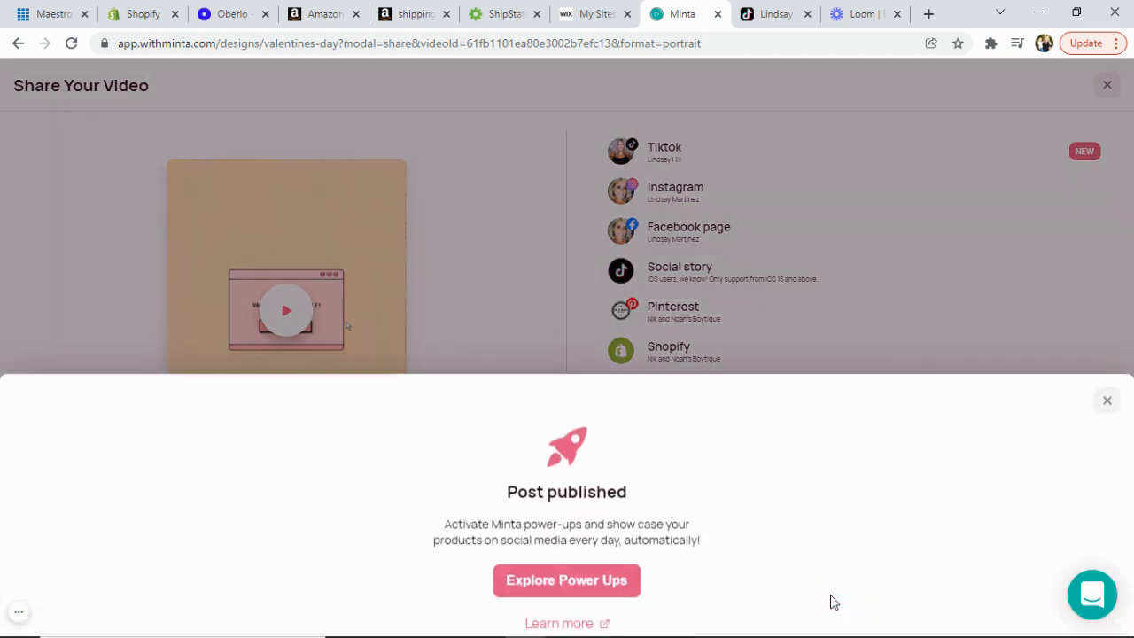